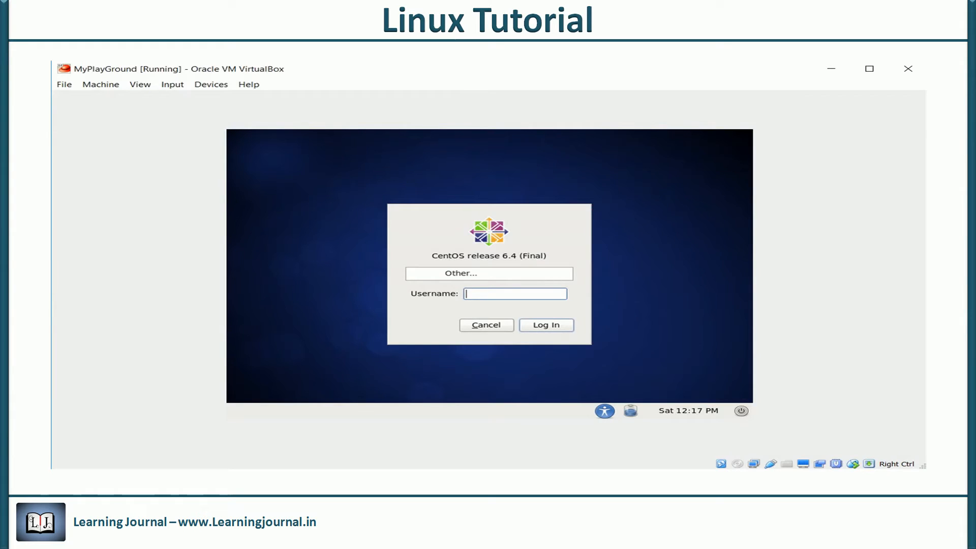
- Log in as root to the GNOME desktop and show the System Tools application list
type("root")
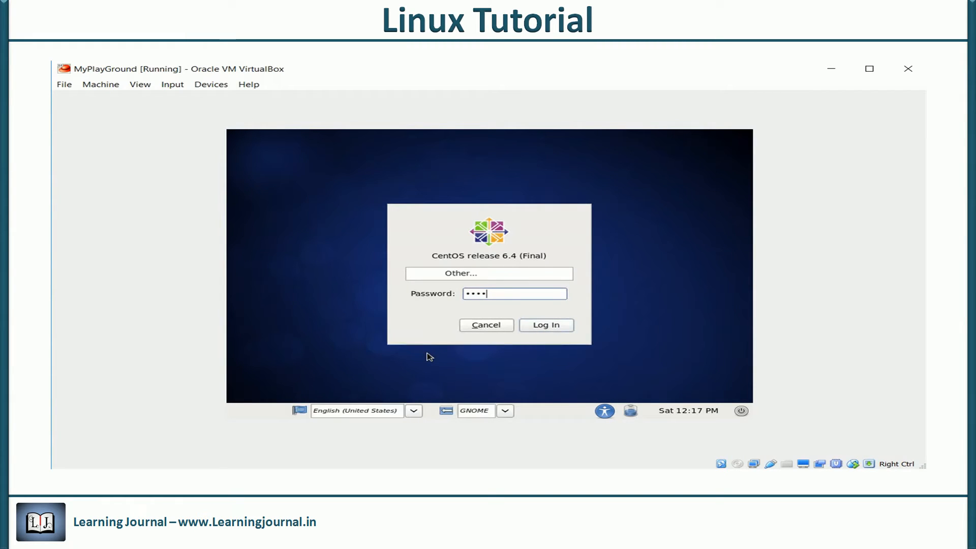
left_click(545, 325)
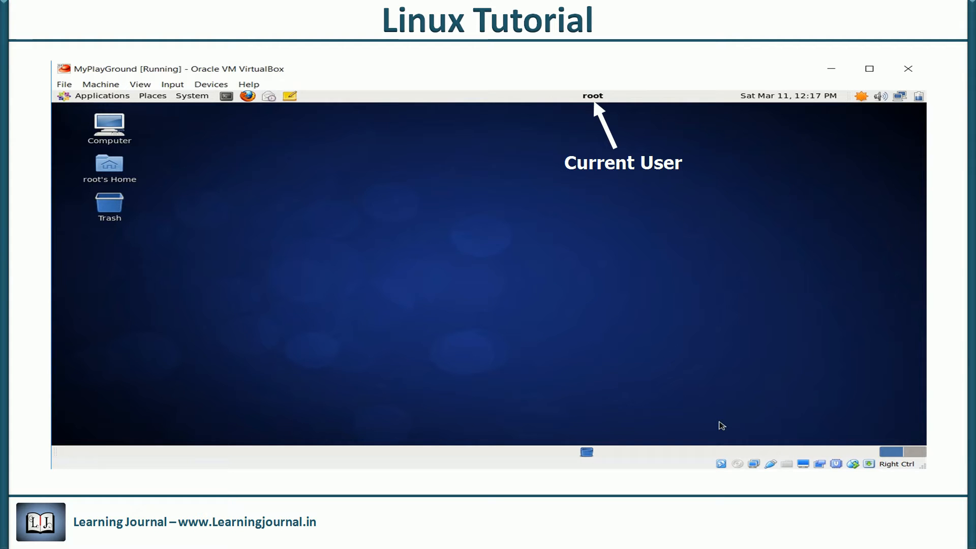
left_click(102, 95)
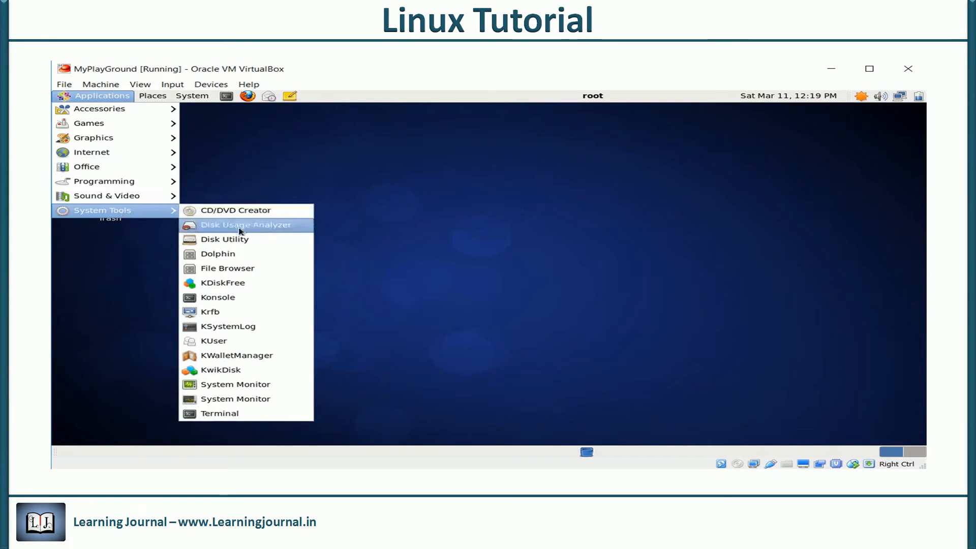
- Launch File Browser and show the File System root with its top-level directories
left_click(226, 269)
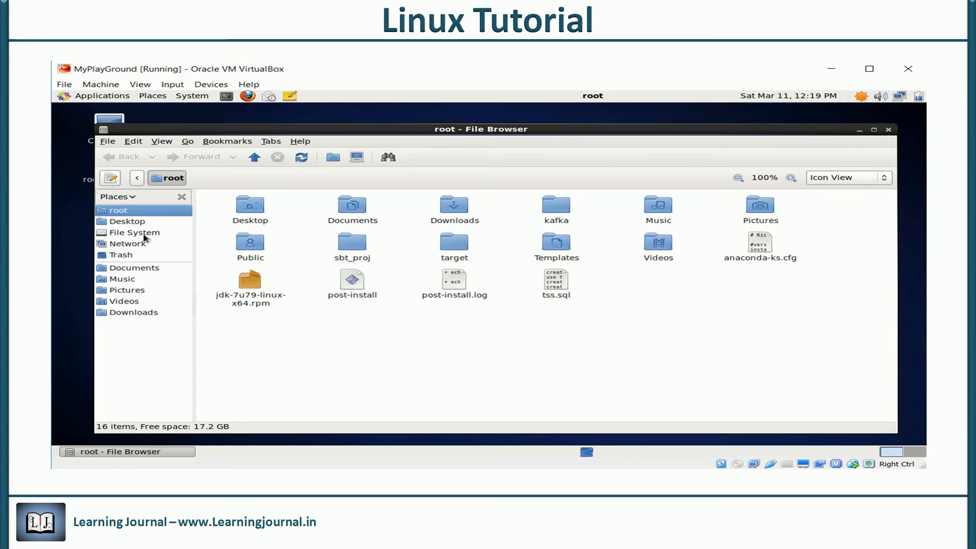
left_click(134, 232)
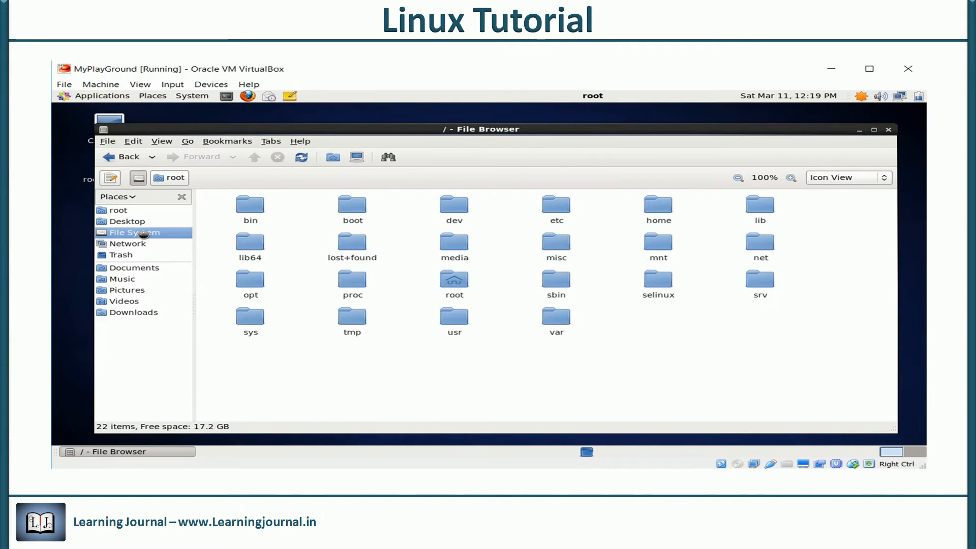
mouse_move(224, 346)
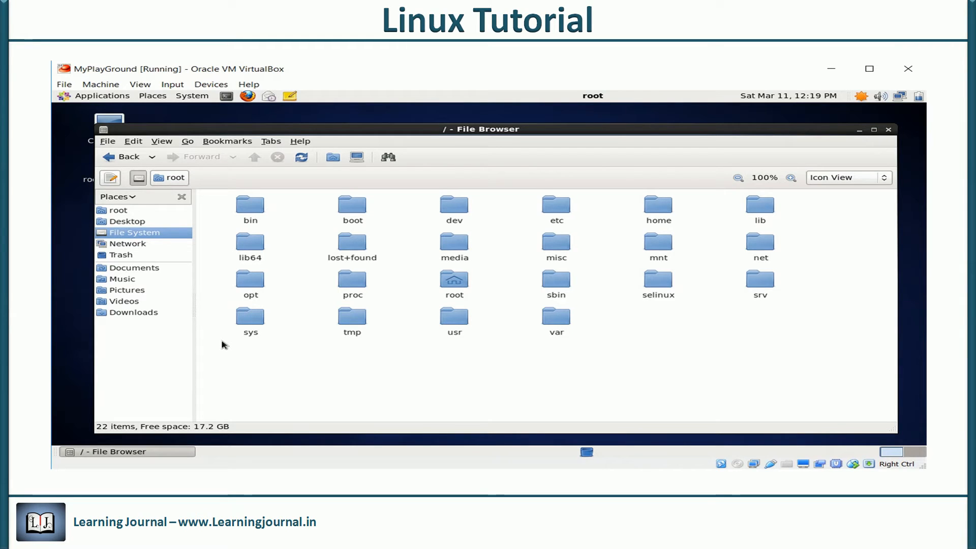
mouse_move(110, 178)
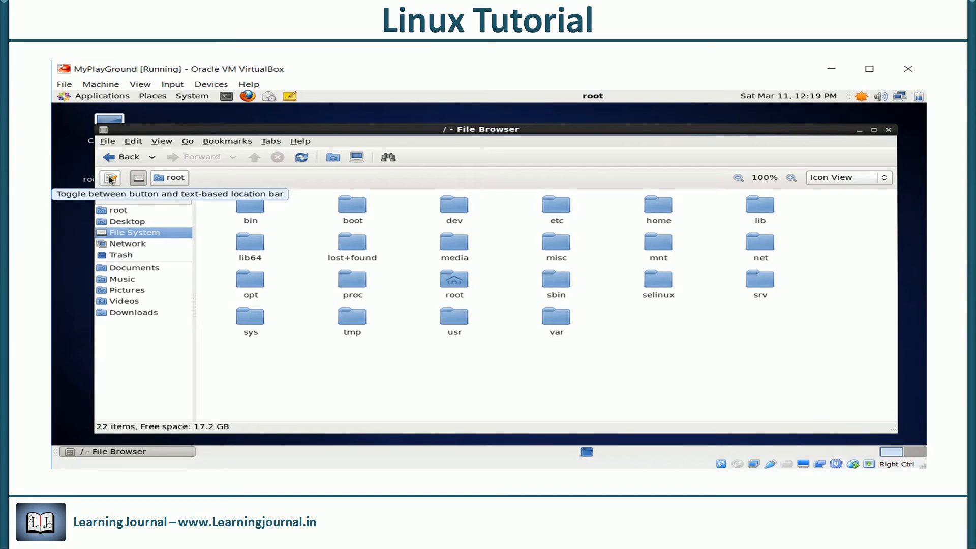
- Show the location as text, switch the sidebar to Tree, expand home and open lj
left_click(110, 177)
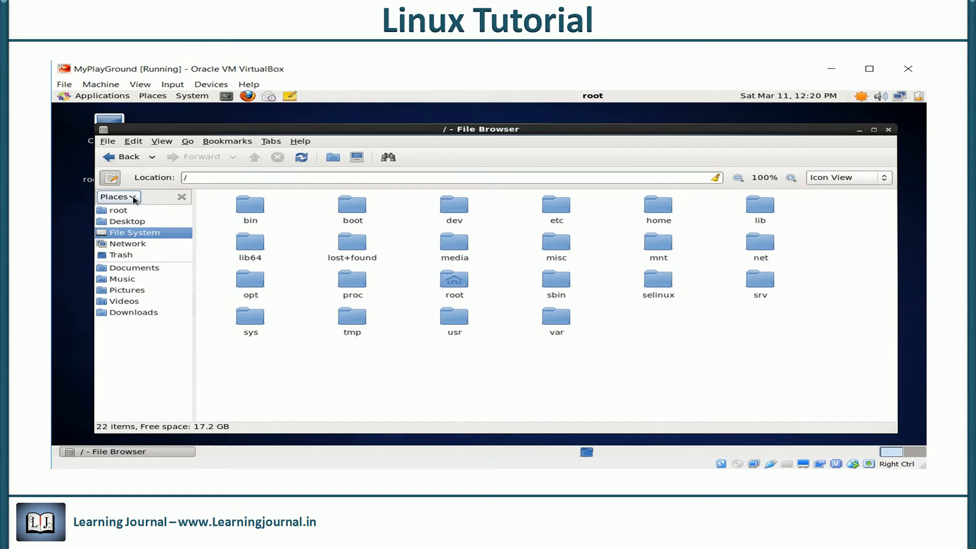
left_click(117, 196)
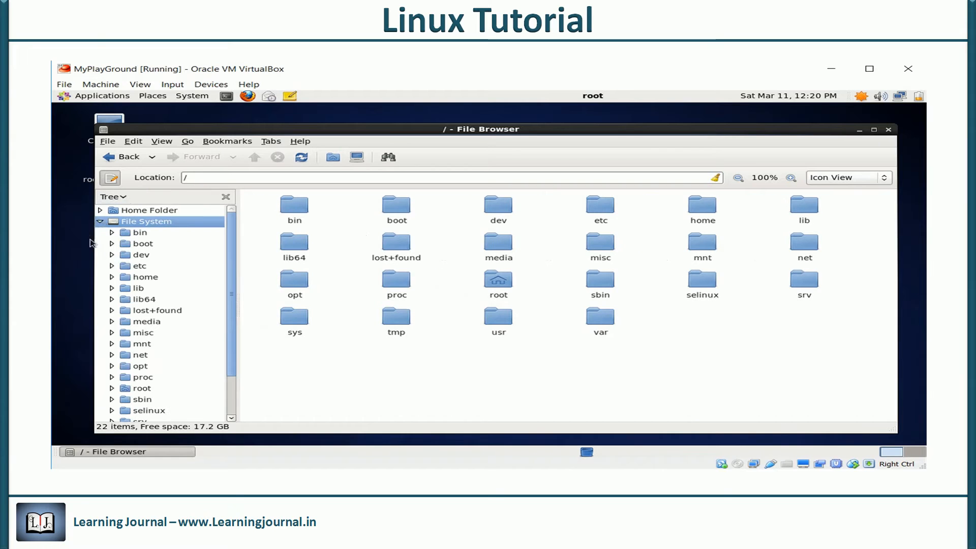
left_click(112, 276)
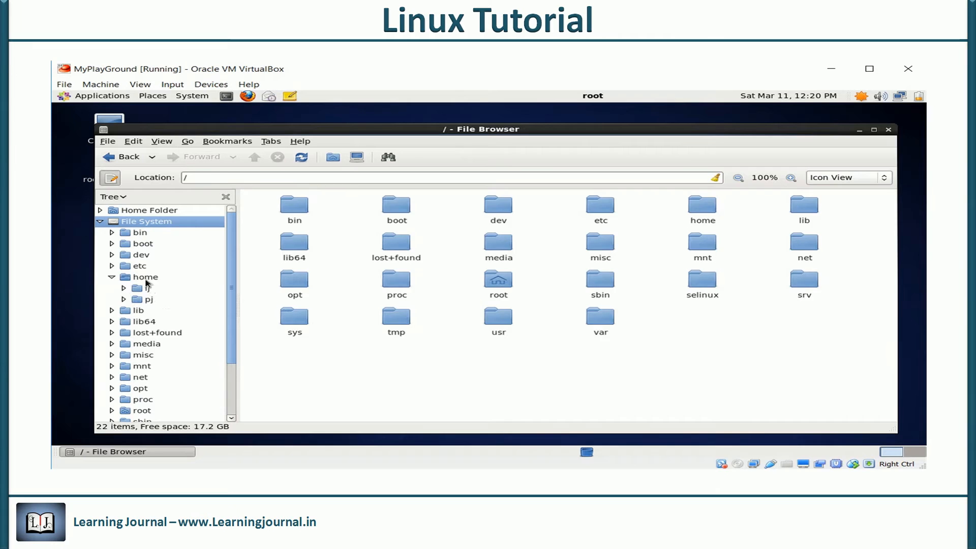
left_click(144, 288)
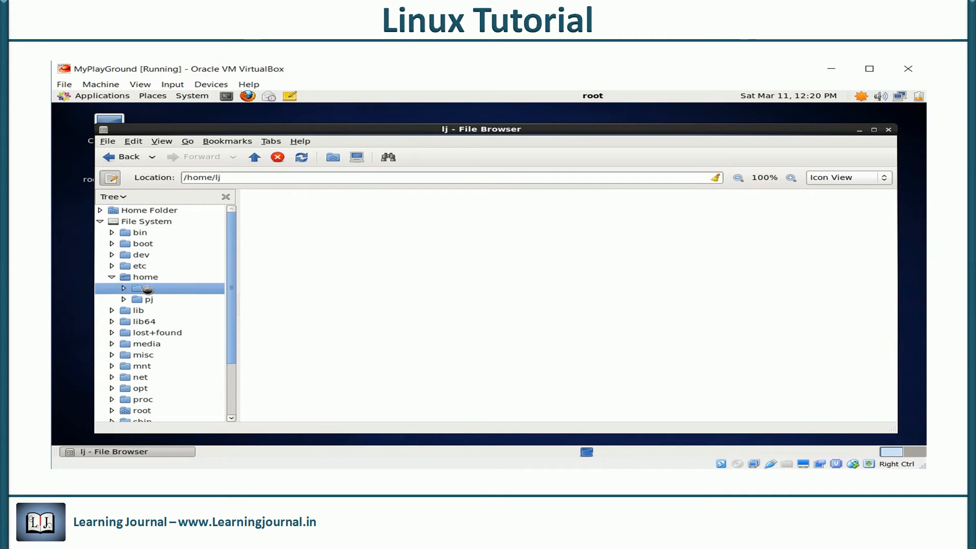
left_click(146, 221)
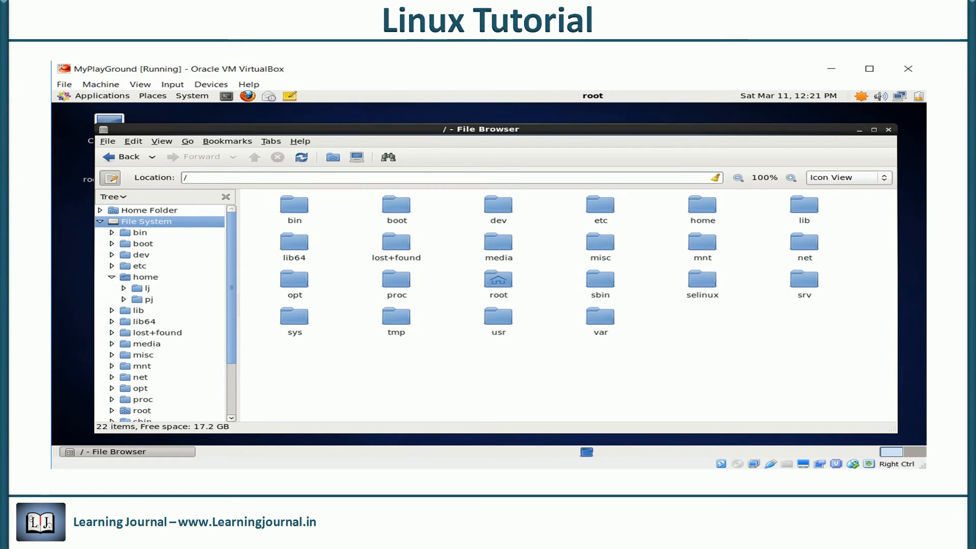
left_click(144, 277)
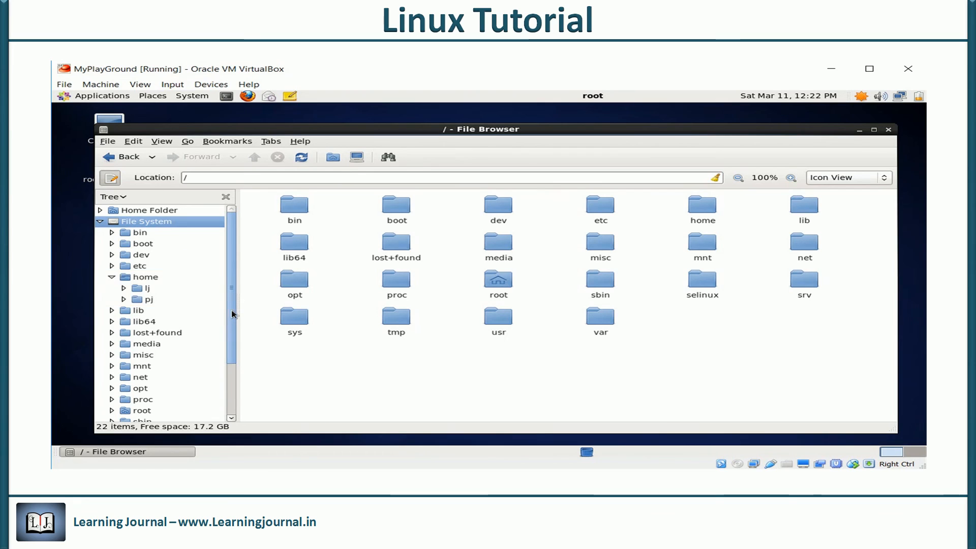
scroll("down", 3)
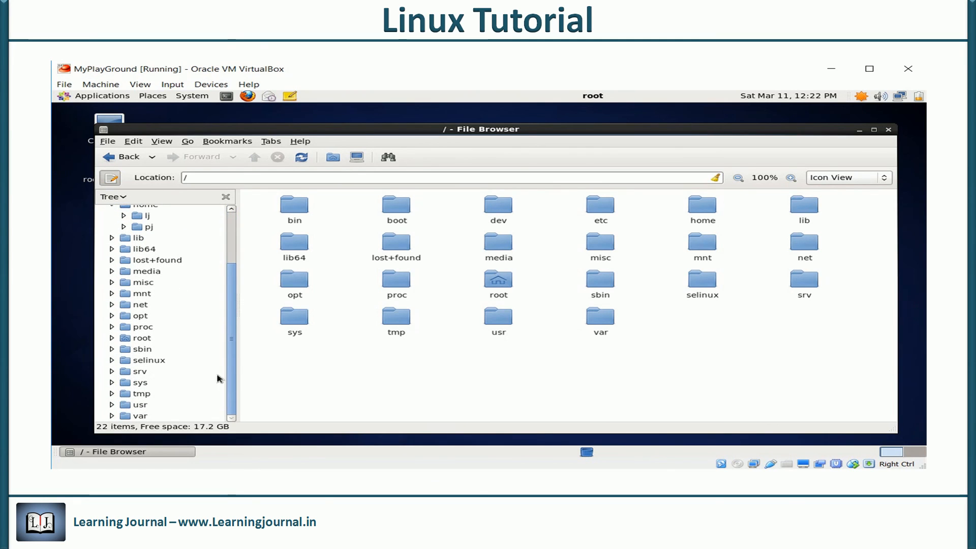